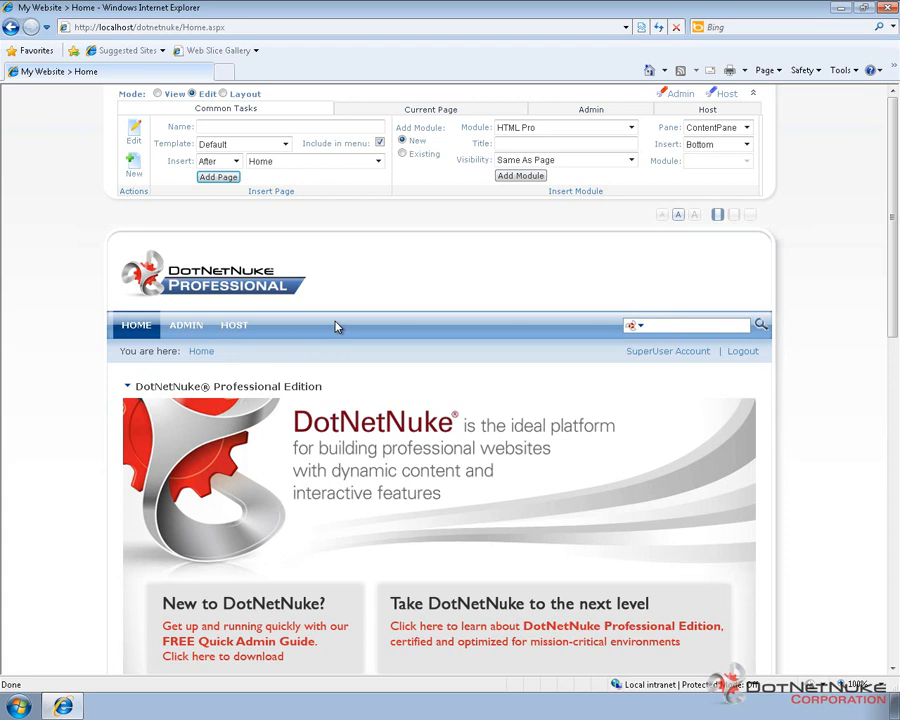
mouse_move(336, 328)
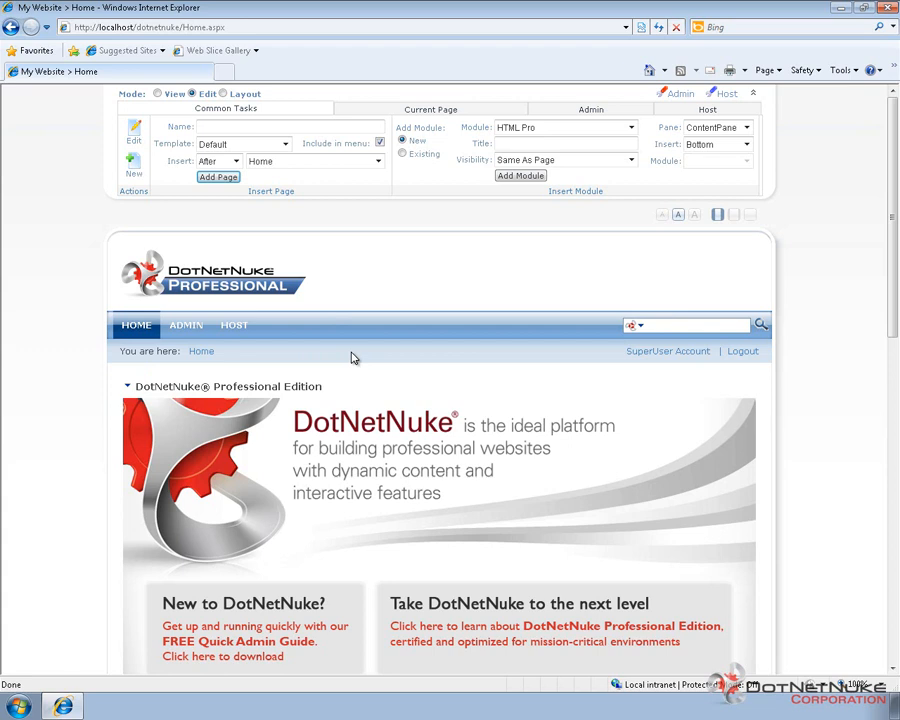
mouse_move(228, 330)
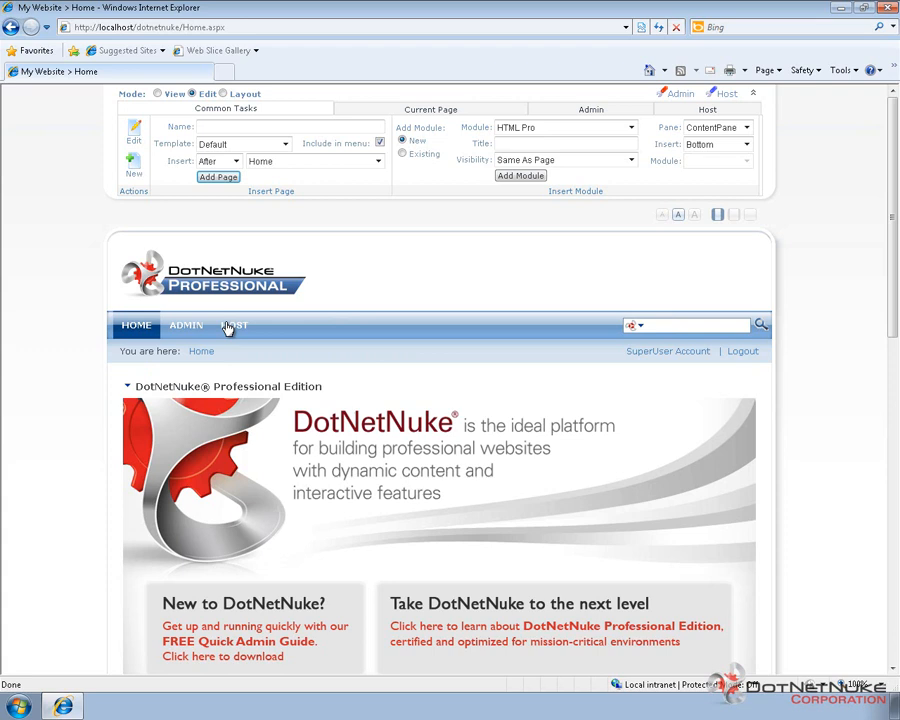
Show the HOST menu's list of administration pages from the home page
left_click(234, 324)
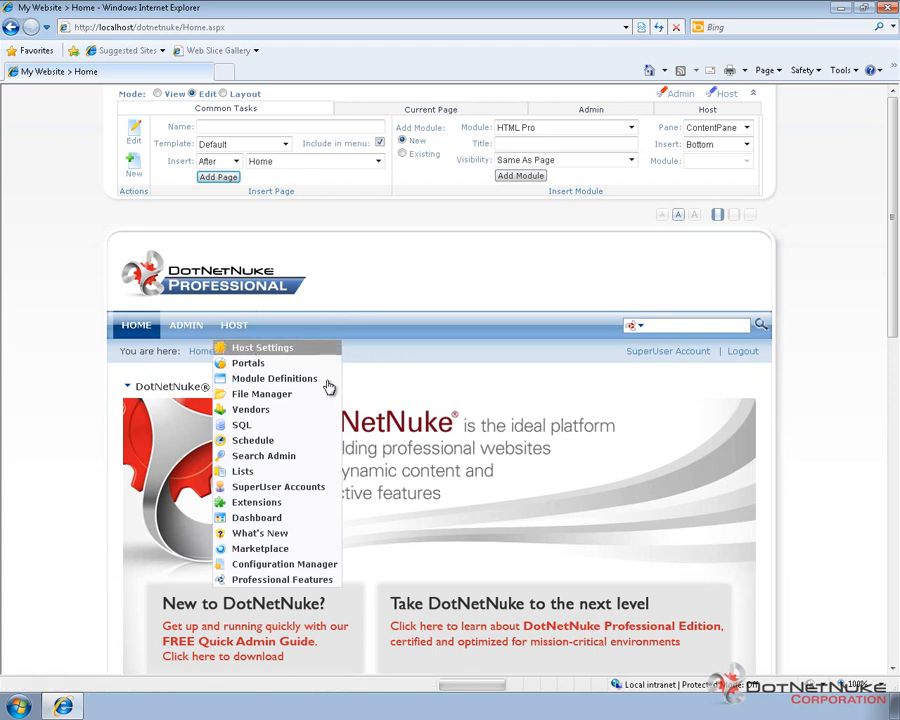
Go to Host Settings and expand Other Settings to reveal the Control Panel choices
left_click(262, 348)
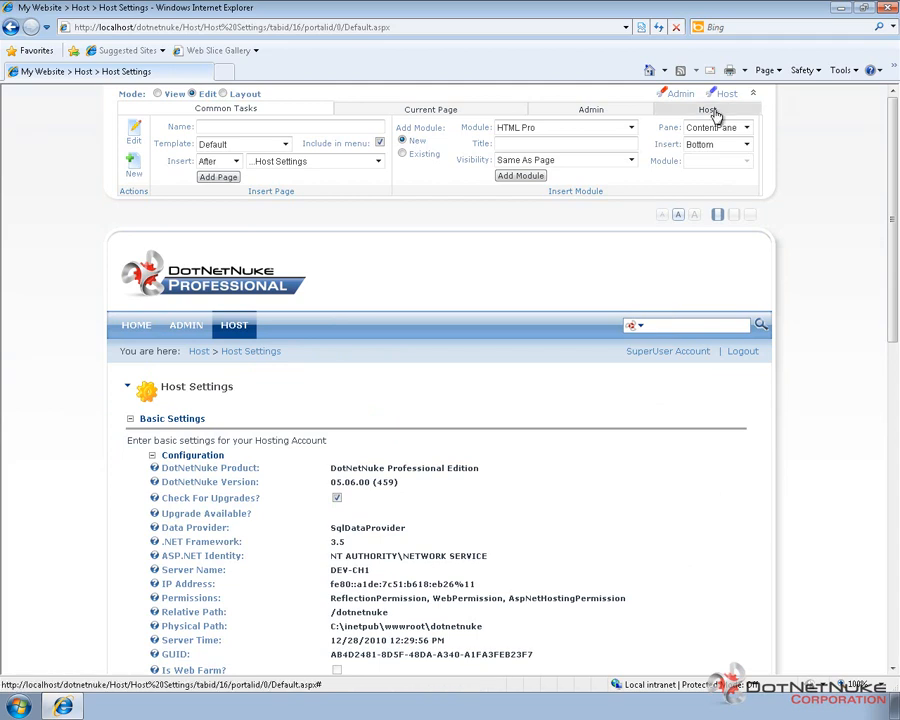
mouse_move(480, 284)
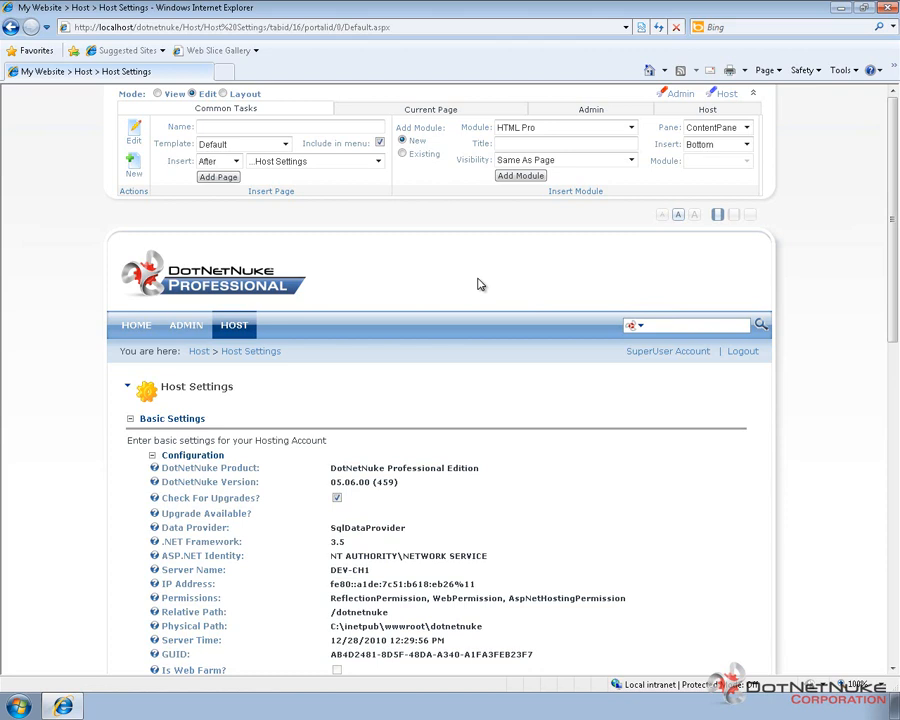
scroll("down", 3)
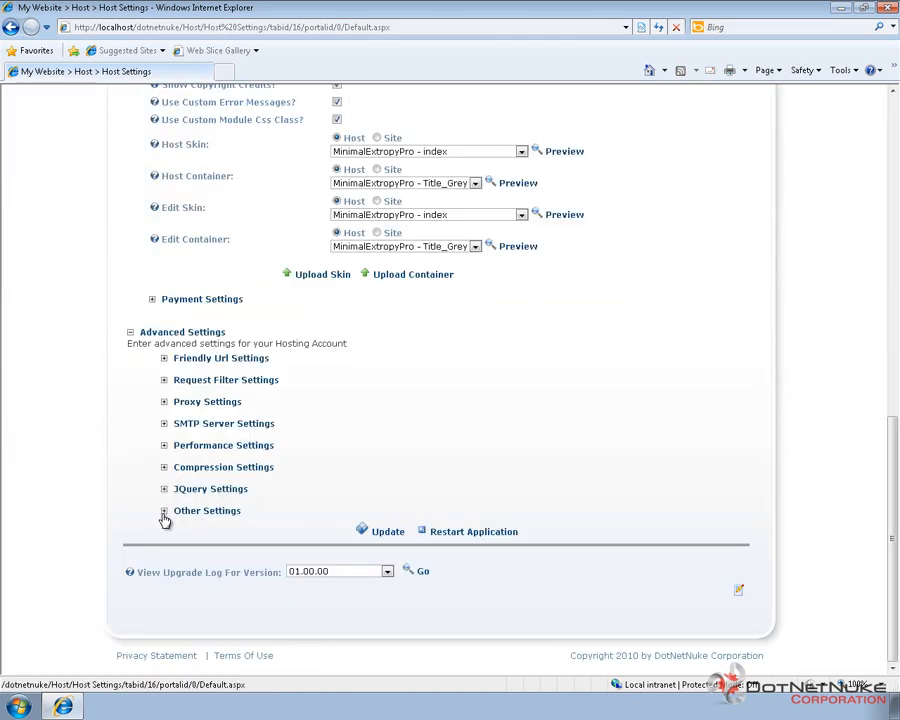
left_click(164, 512)
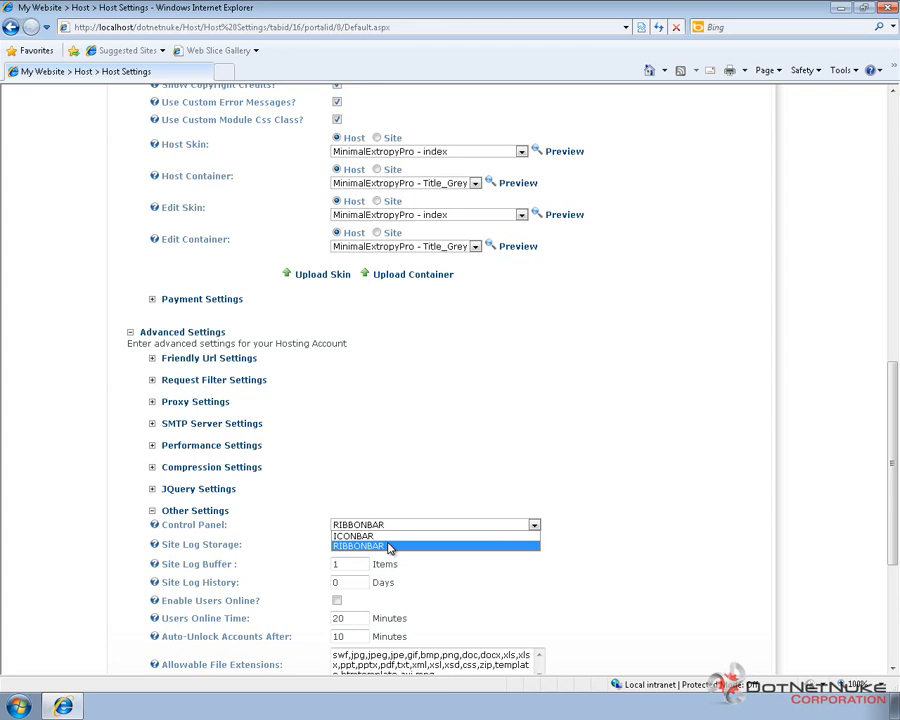
Choose ICONBAR as the Control Panel style
left_click(352, 536)
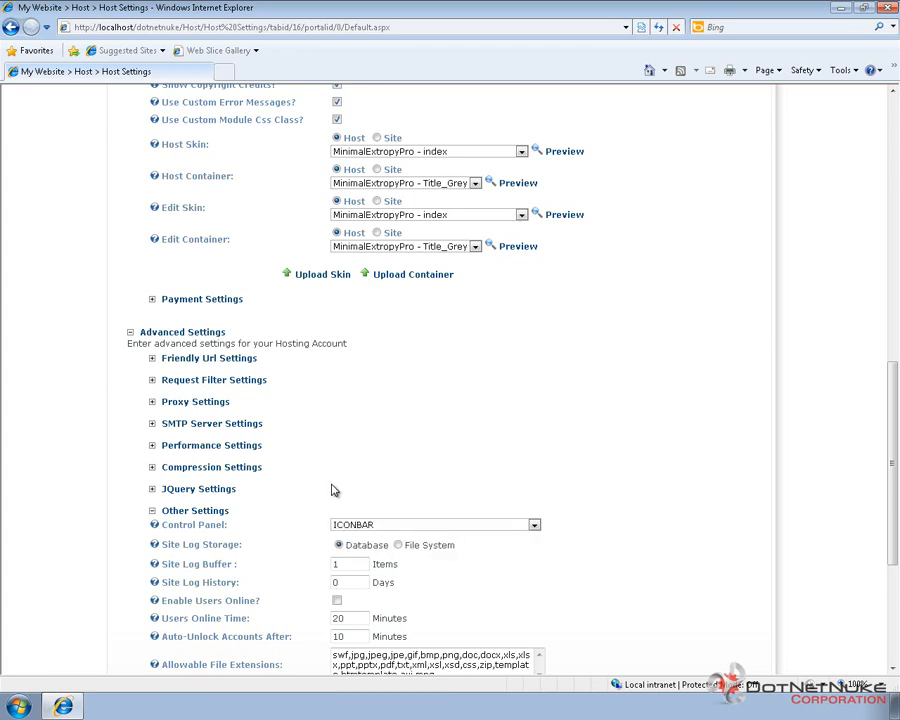
mouse_move(294, 476)
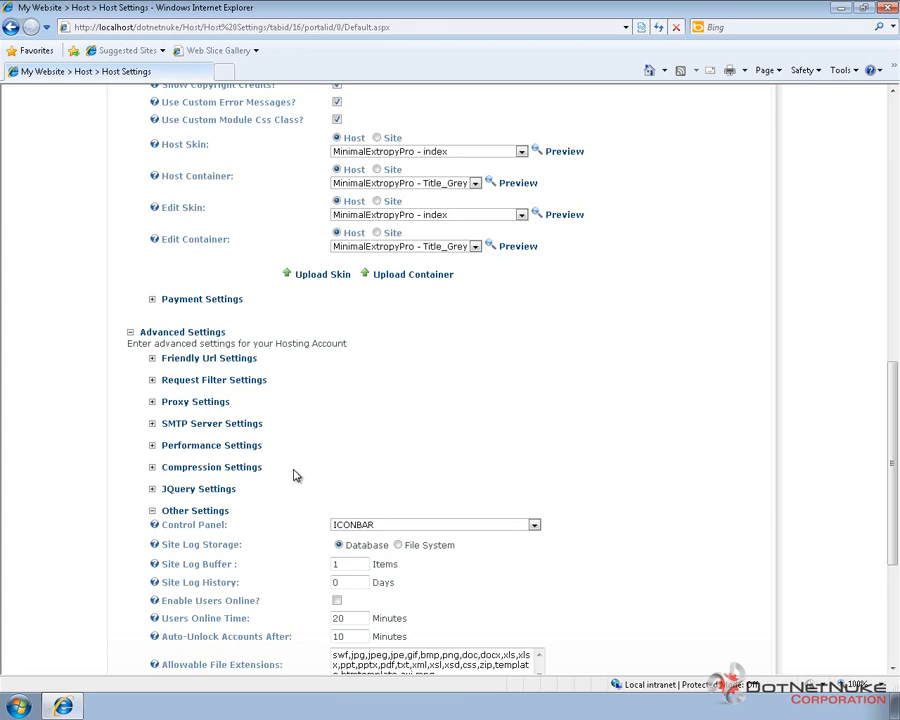
mouse_move(320, 476)
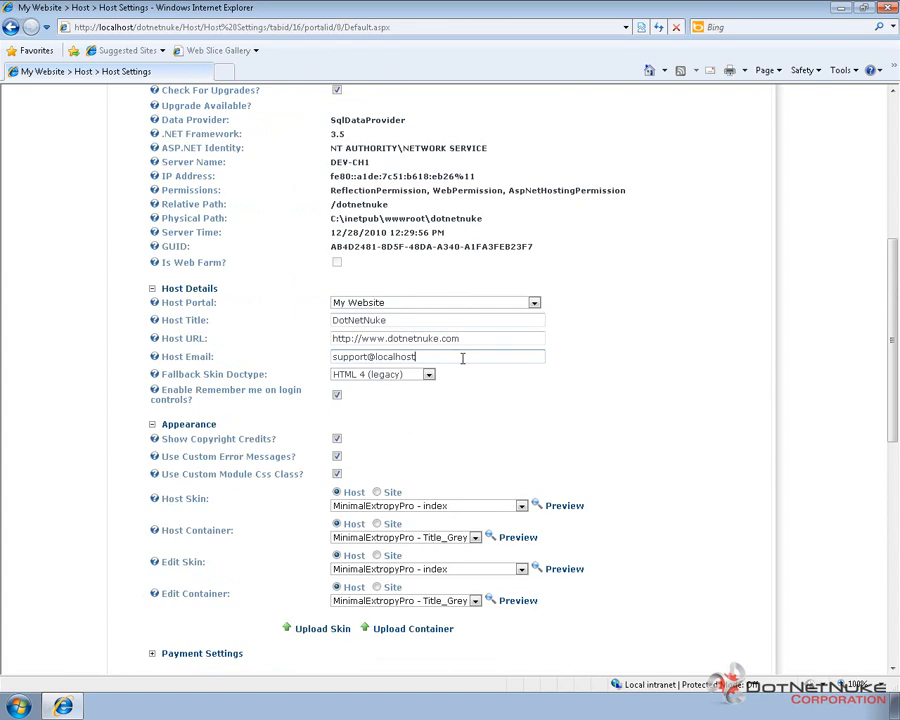
key("BackSpace")
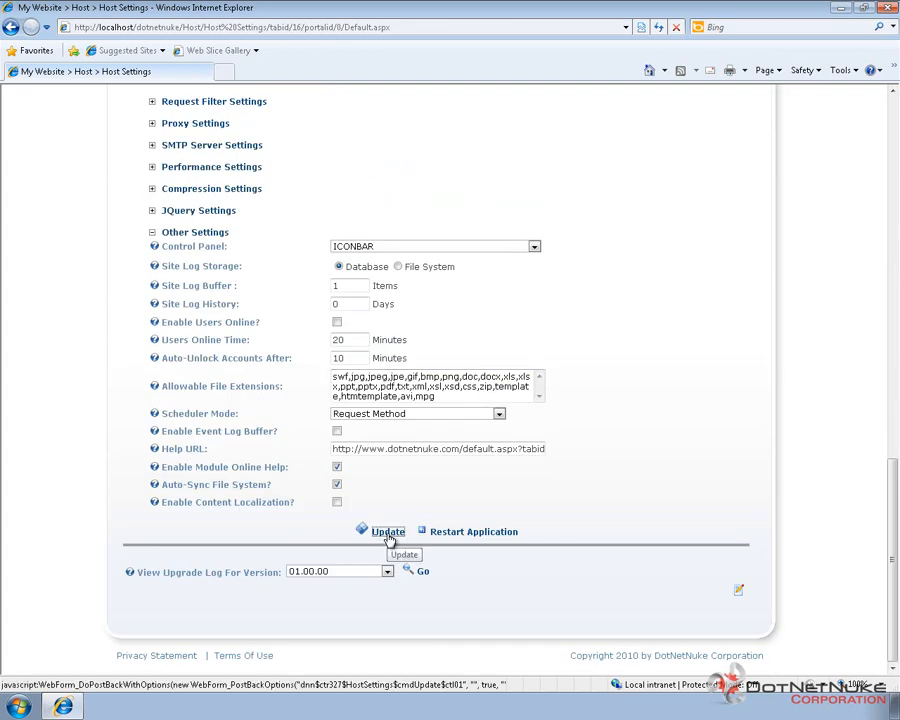
Save the host settings with Update so the icon-bar control panel appears
left_click(388, 532)
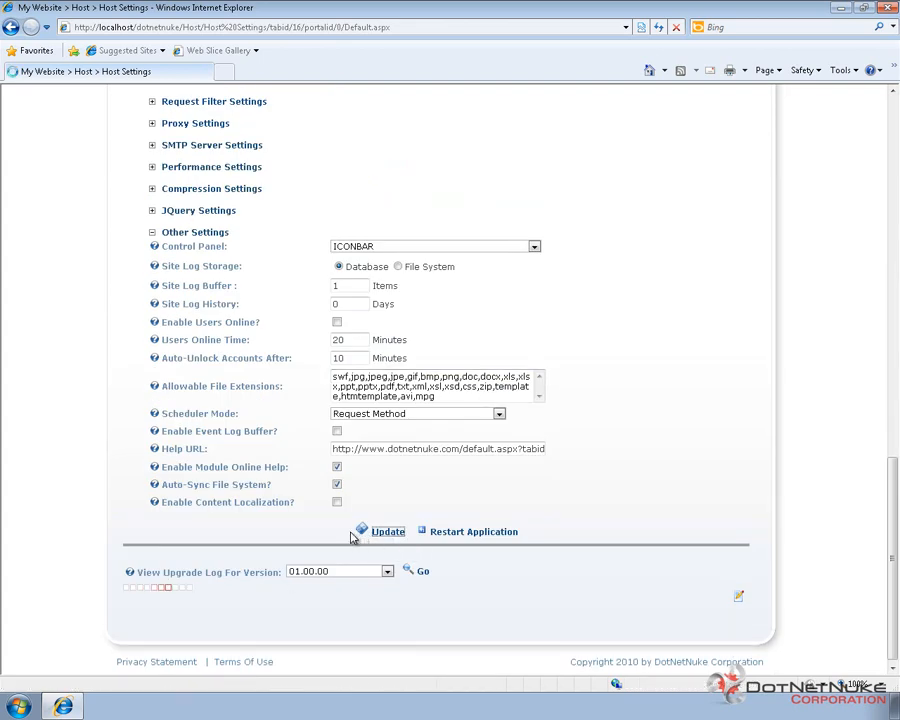
left_click(388, 532)
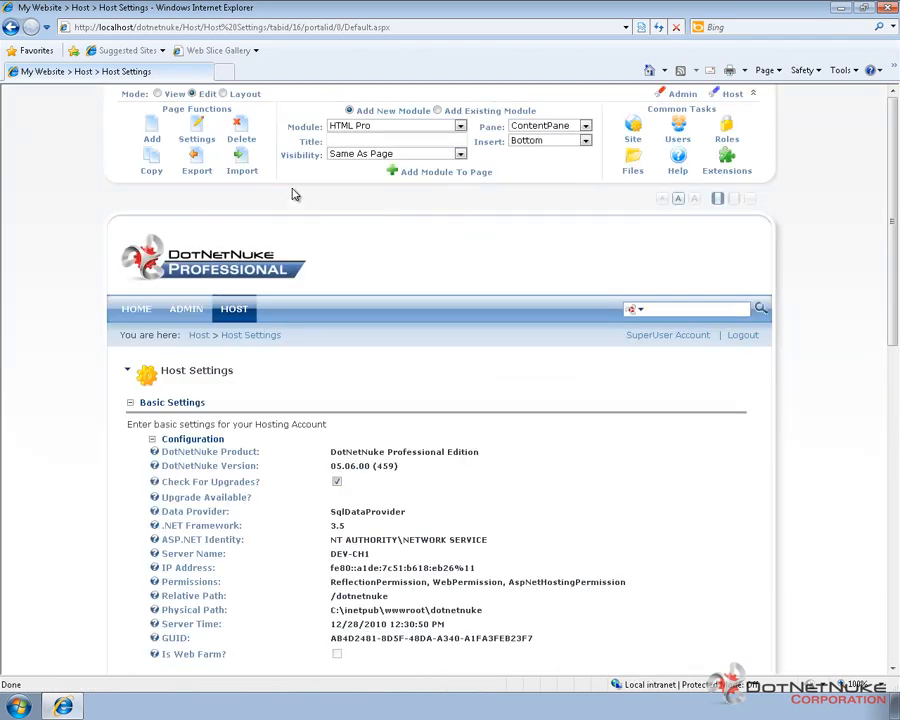
mouse_move(344, 240)
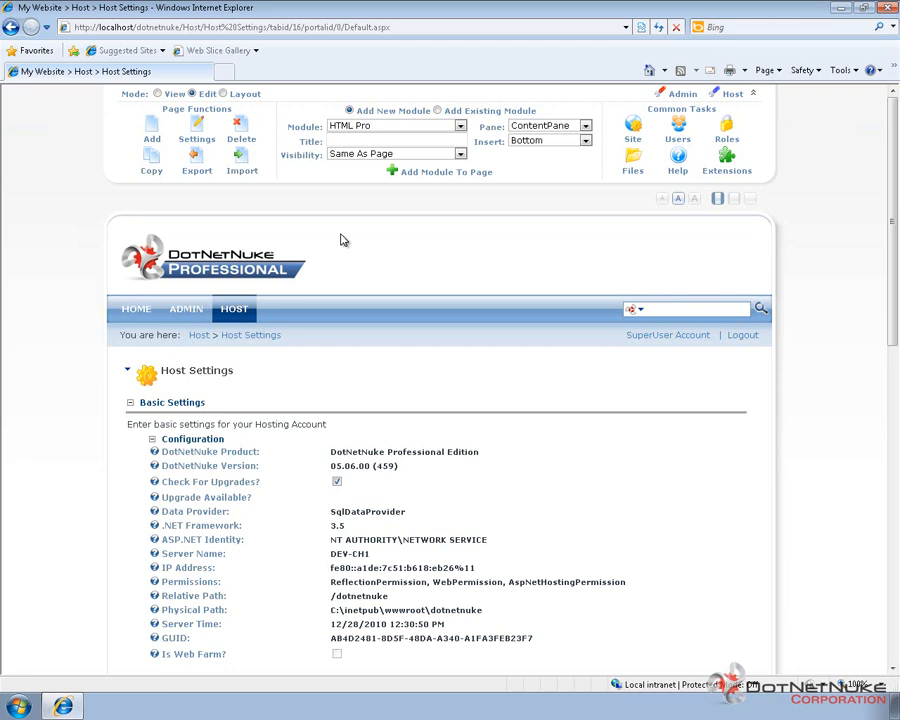
mouse_move(388, 222)
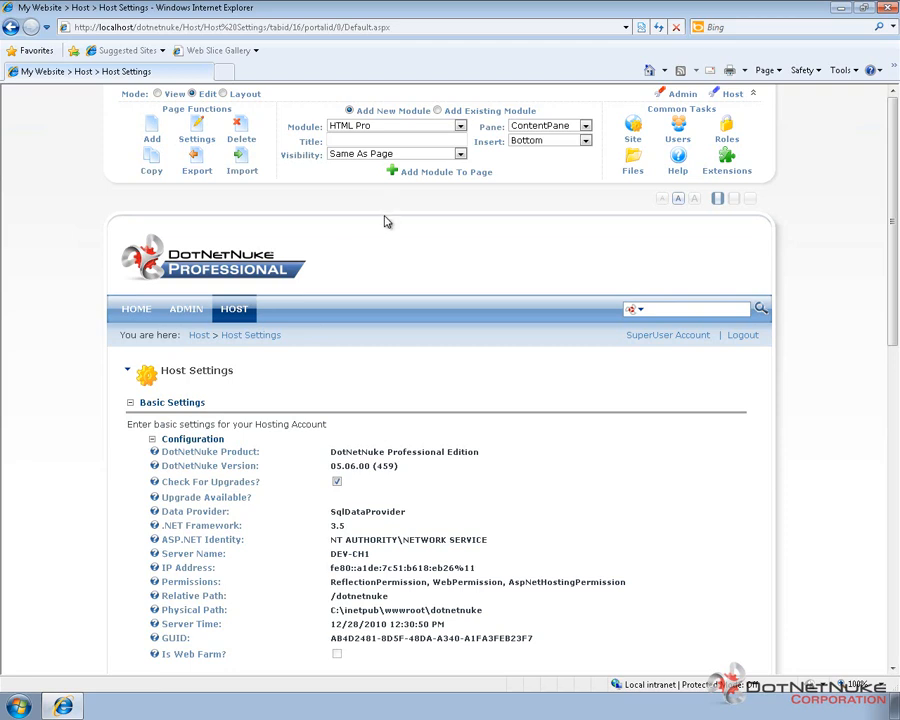
scroll("down", 3)
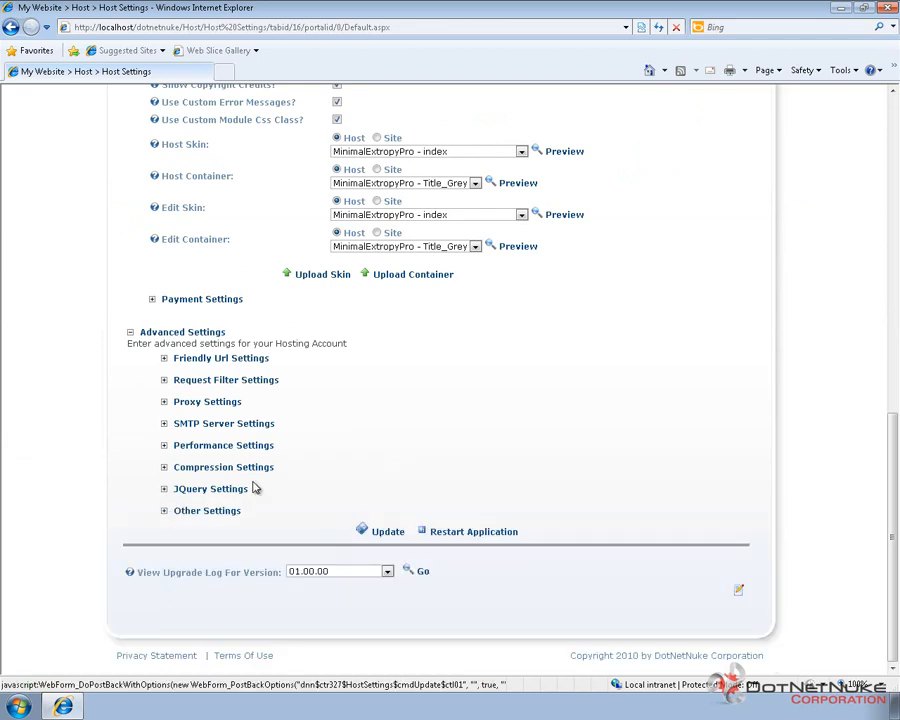
Choose RIBBONBAR as the Control Panel style and save with Update
left_click(164, 510)
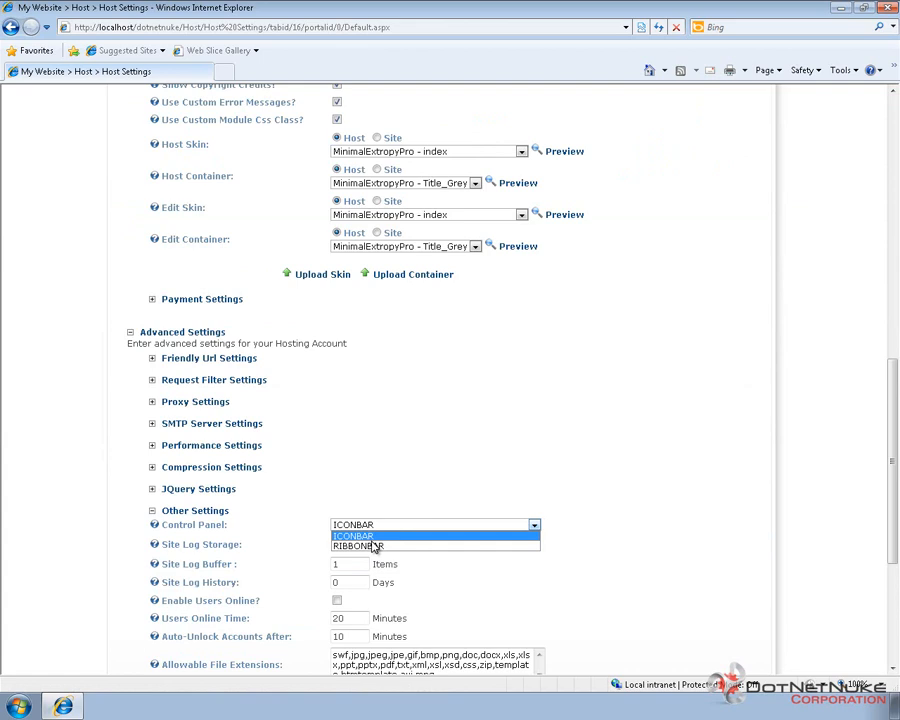
left_click(356, 546)
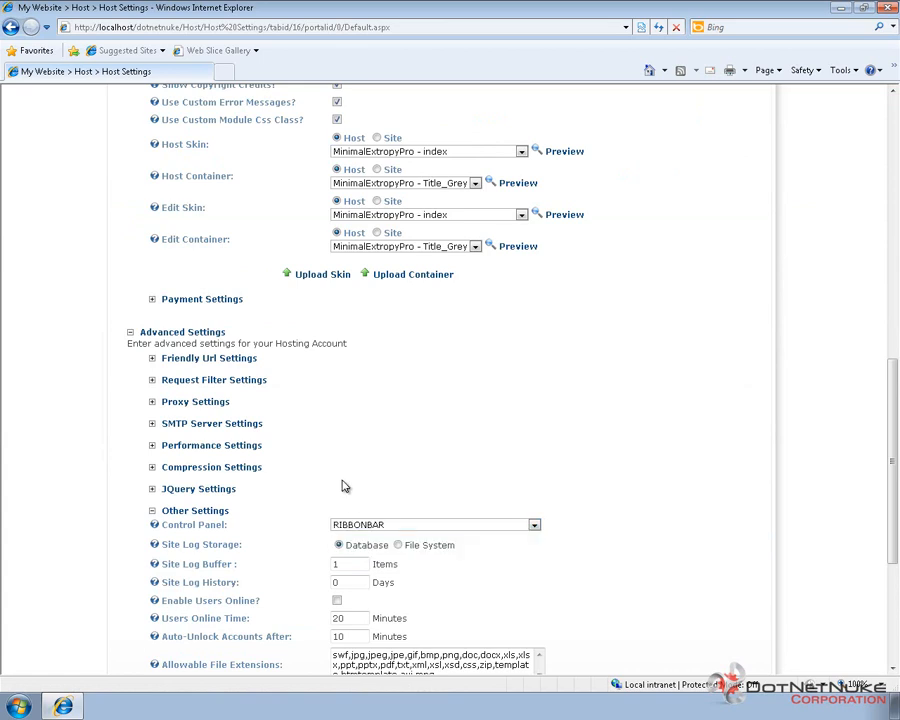
scroll("down", 3)
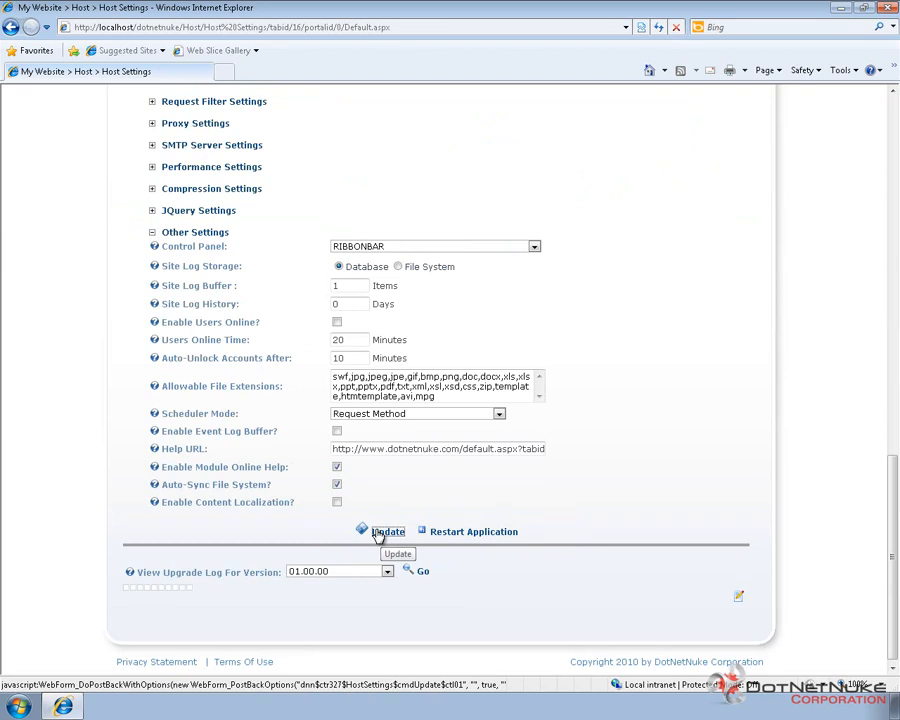
left_click(388, 532)
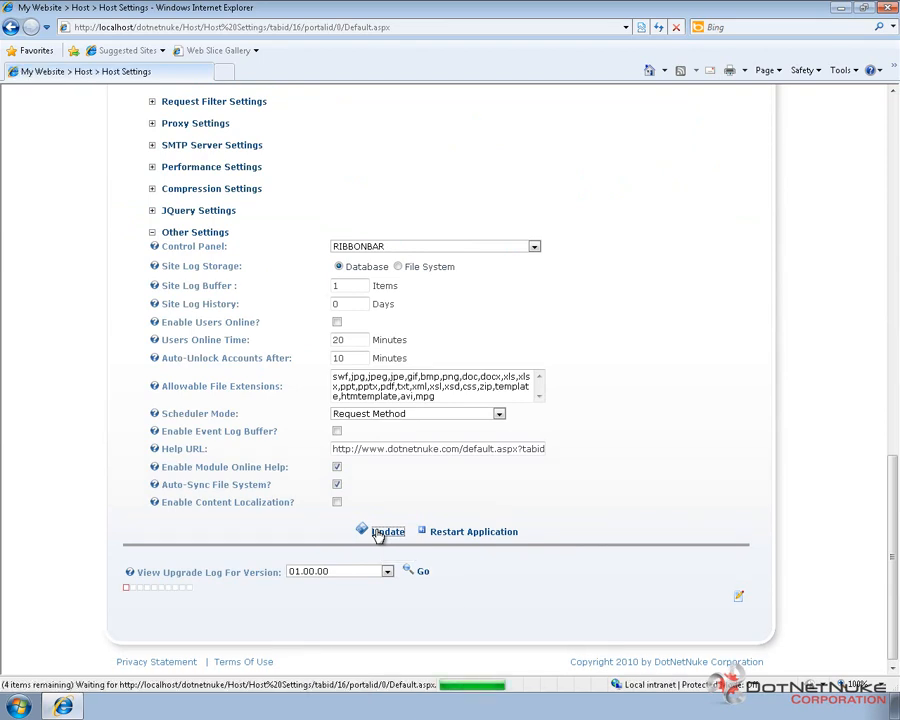
left_click(388, 532)
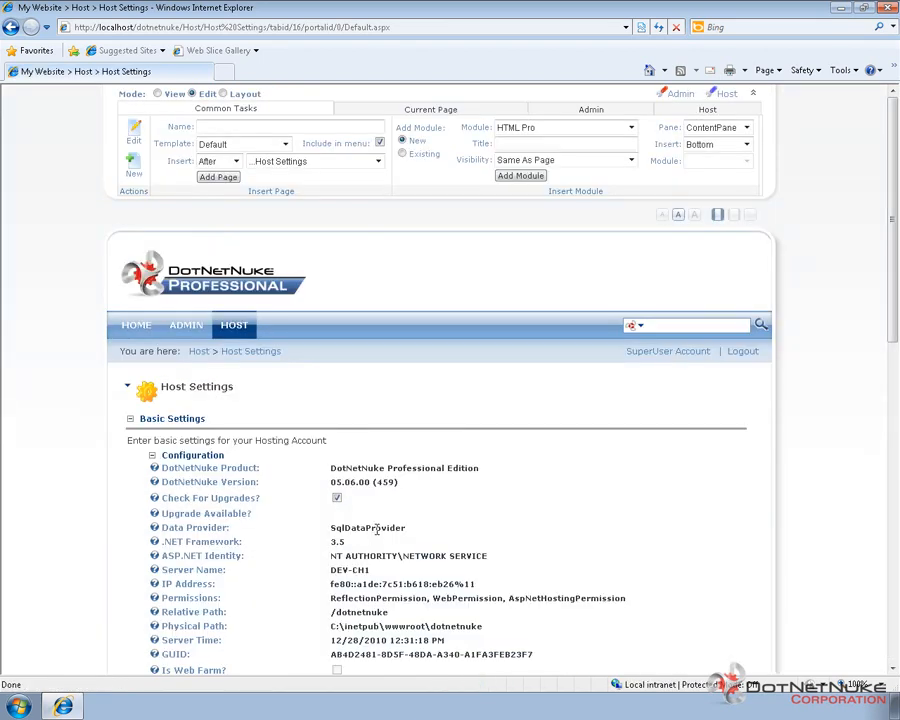